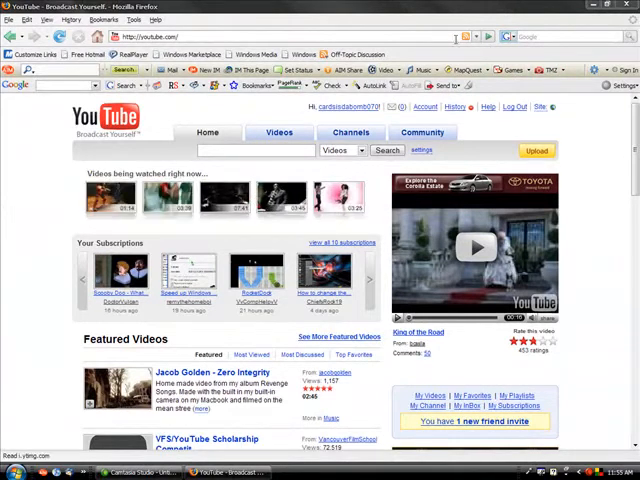
mouse_move(490, 20)
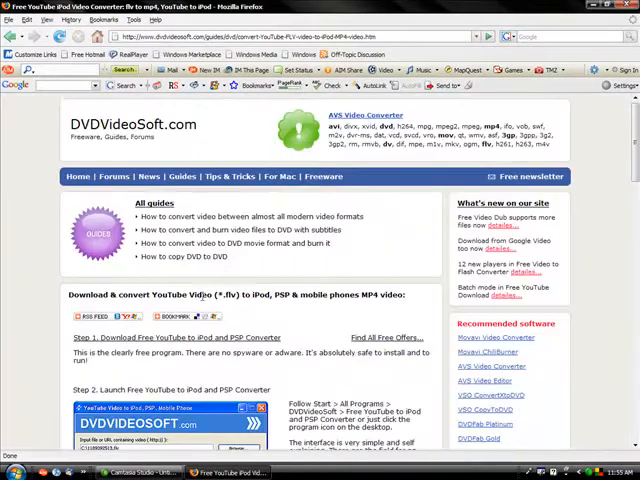
Step: Scroll down the DVDVideoSoft guide page to reach the converter download link
scroll("down", 3)
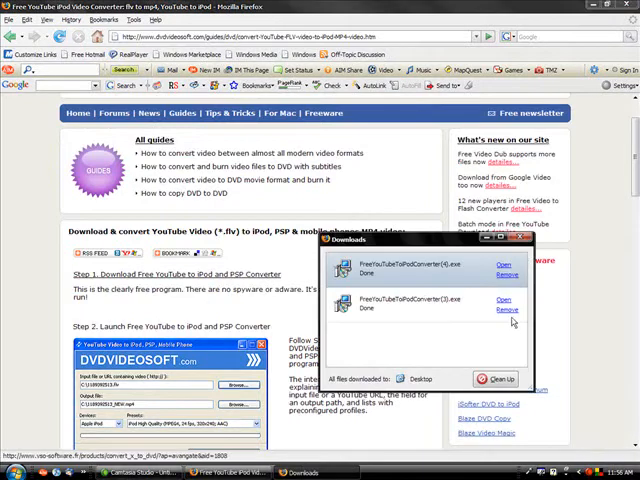
Step: Run the downloaded installer and install the converter into its existing program folder
left_click(508, 312)
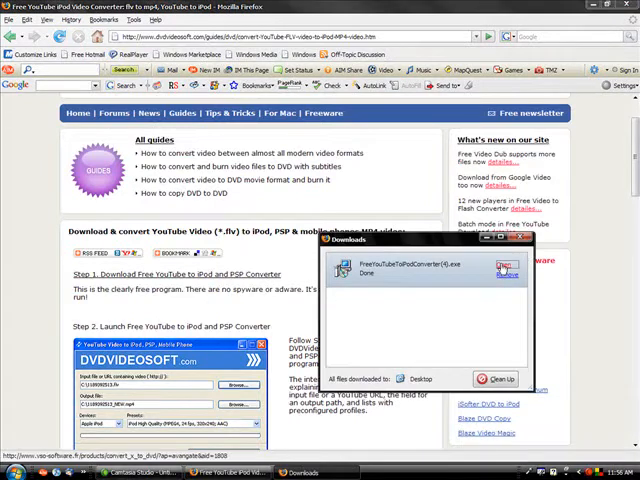
left_click(496, 266)
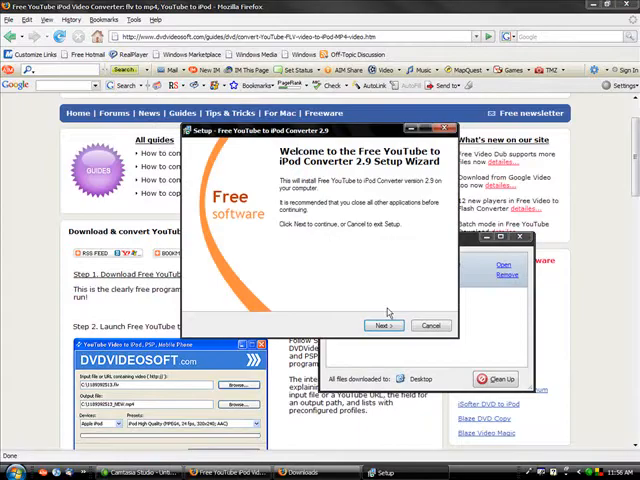
left_click(384, 324)
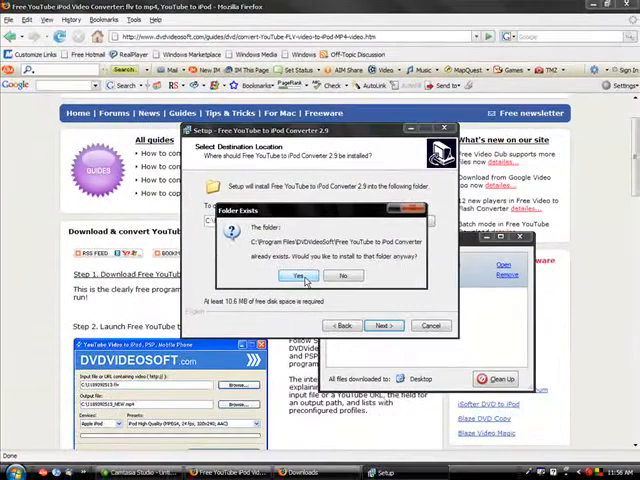
left_click(296, 276)
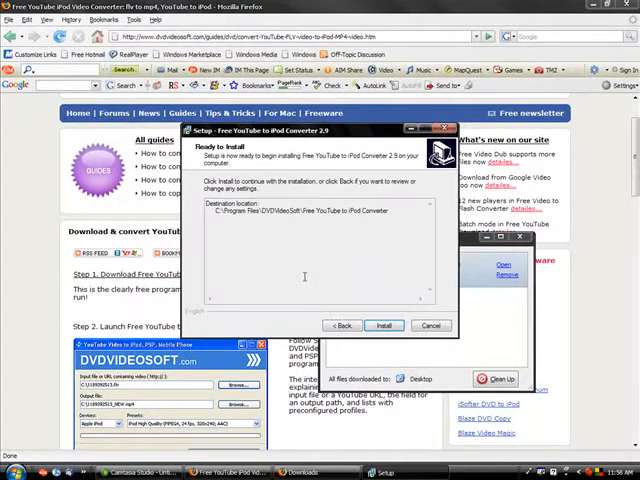
left_click(386, 324)
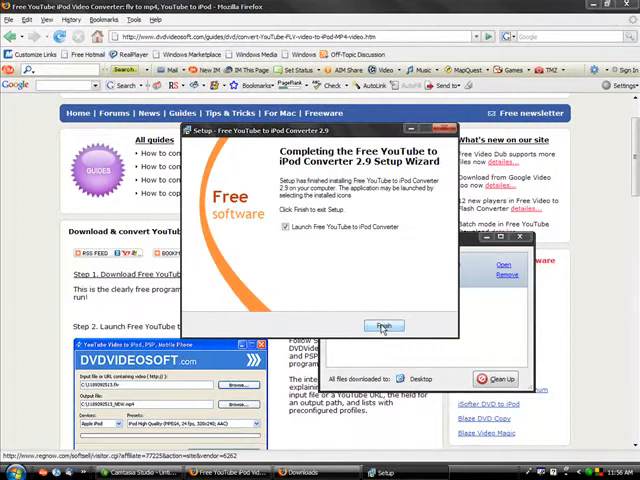
Step: Finish setup to launch the converter, close the Downloads list and continue past the startup notice
left_click(384, 324)
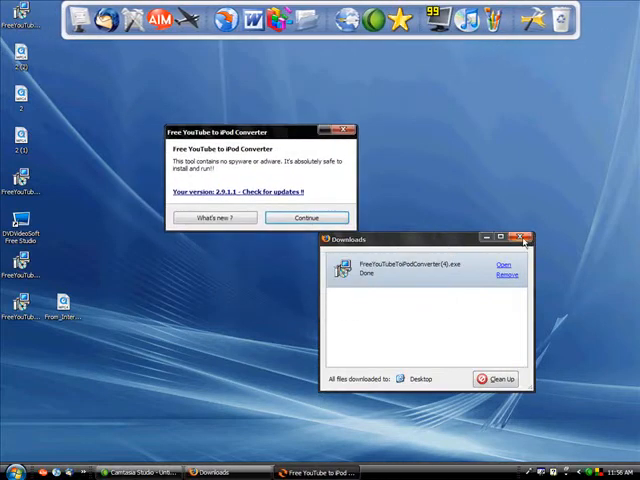
left_click(520, 238)
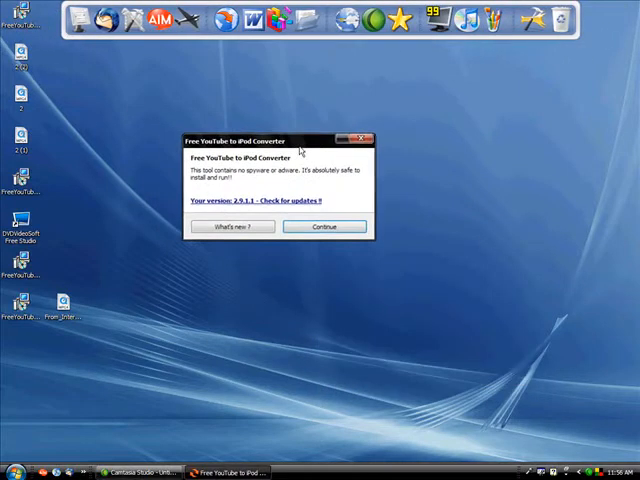
left_click_drag(284, 140, 304, 164)
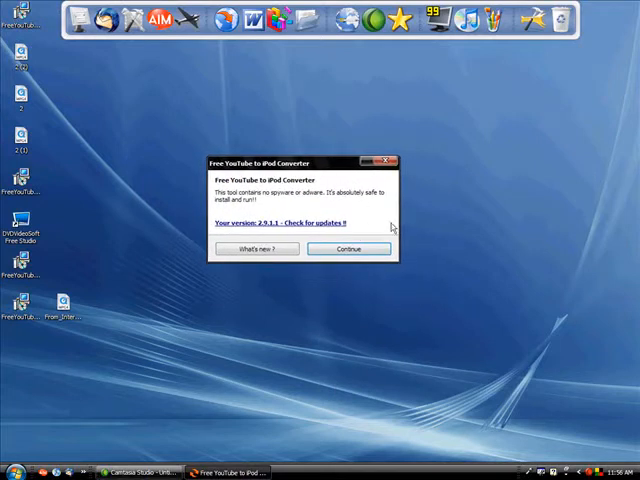
mouse_move(552, 252)
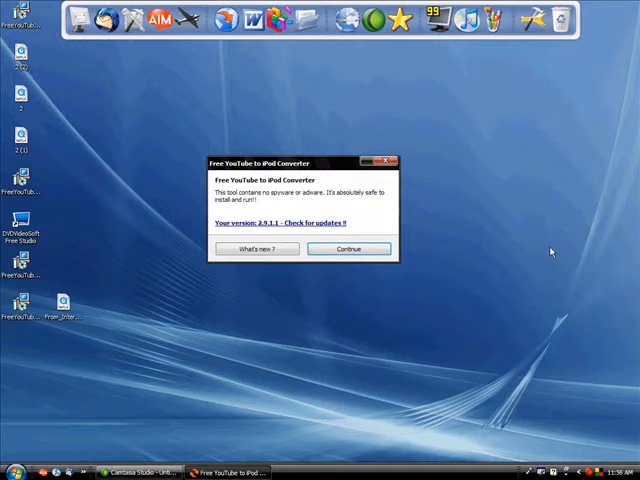
mouse_move(428, 264)
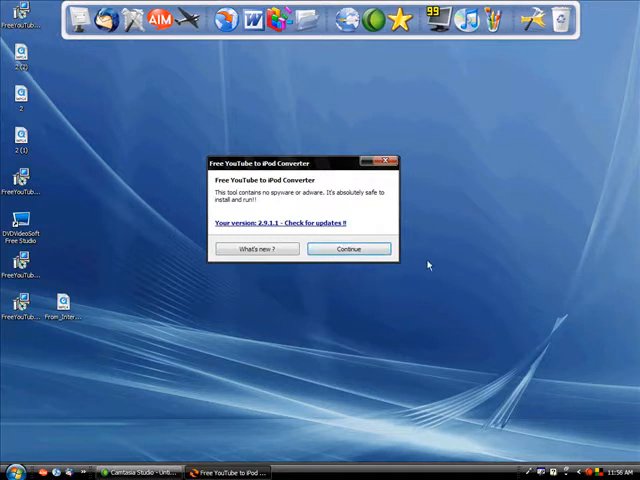
left_click(348, 250)
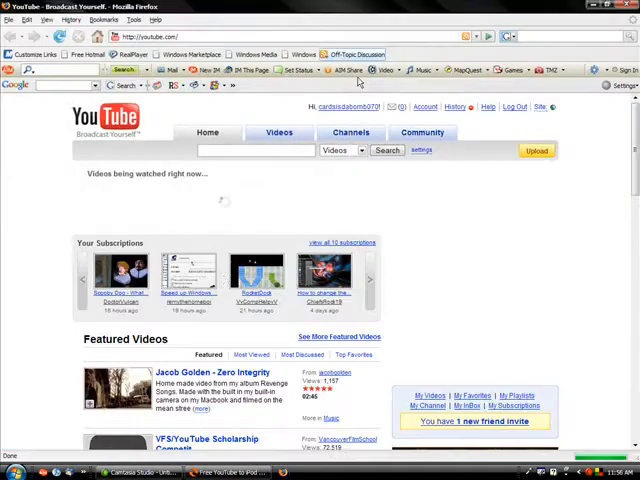
Step: Open the Amazing Nintendo Facts video on YouTube and copy its web address
scroll("down", 3)
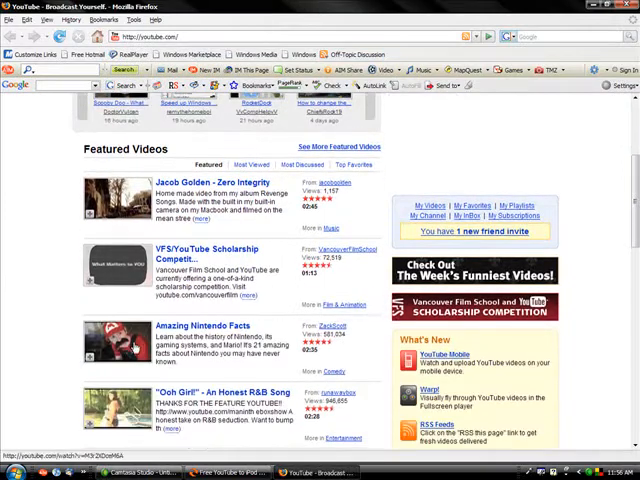
left_click(190, 332)
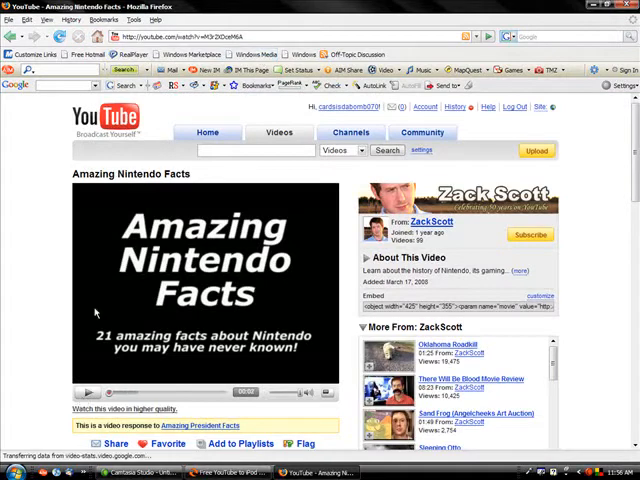
right_click(200, 38)
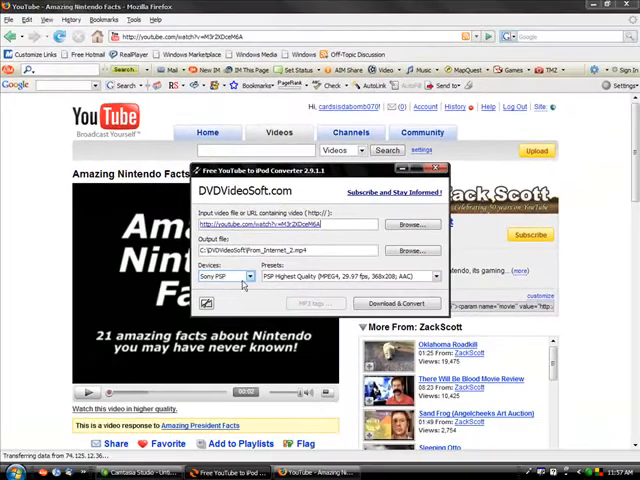
Step: Download and convert the video with the Sony PSP highest-quality preset, then open the output folder
left_click(228, 276)
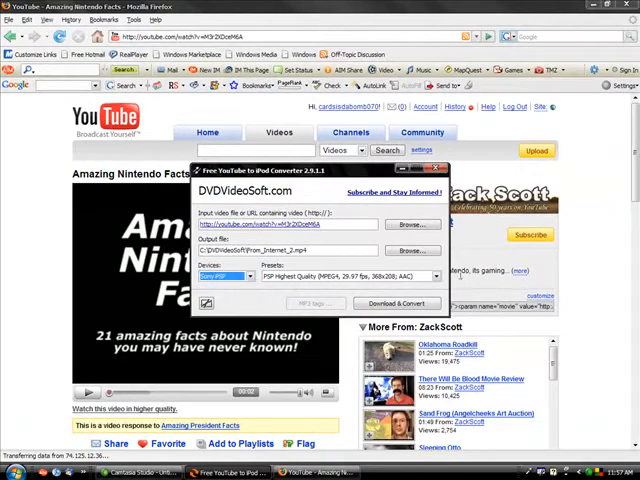
left_click(396, 304)
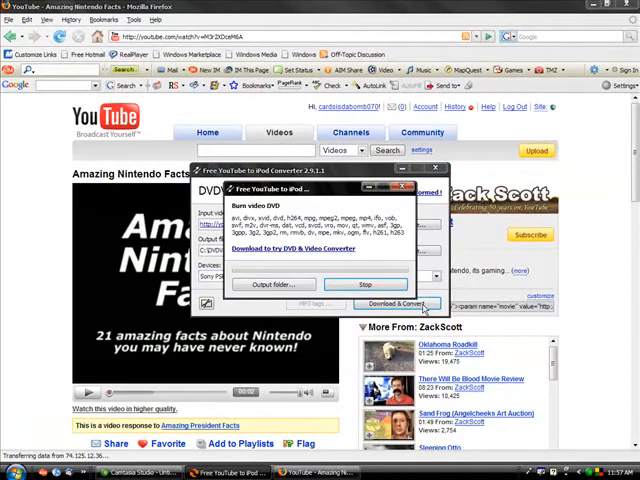
left_click(396, 304)
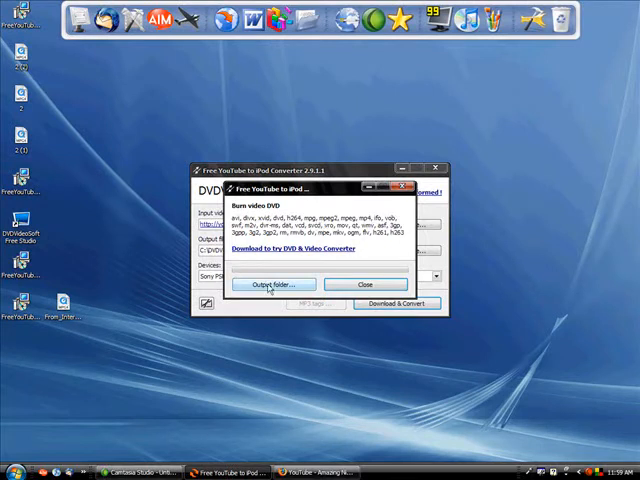
left_click(272, 284)
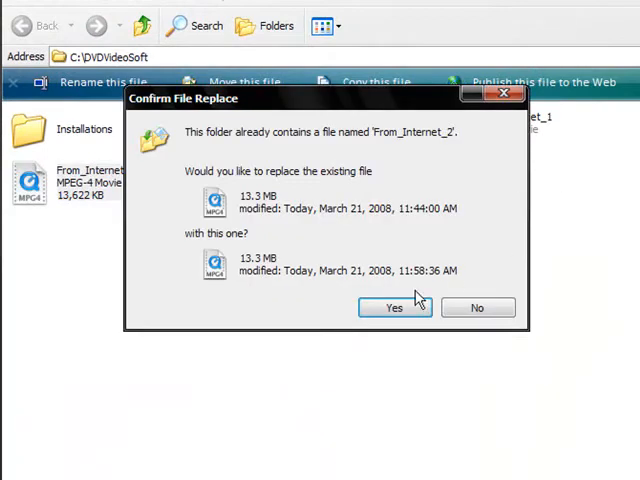
Step: Confirm replacing the older From_Internet_2 file with the newly converted copy
left_click(392, 308)
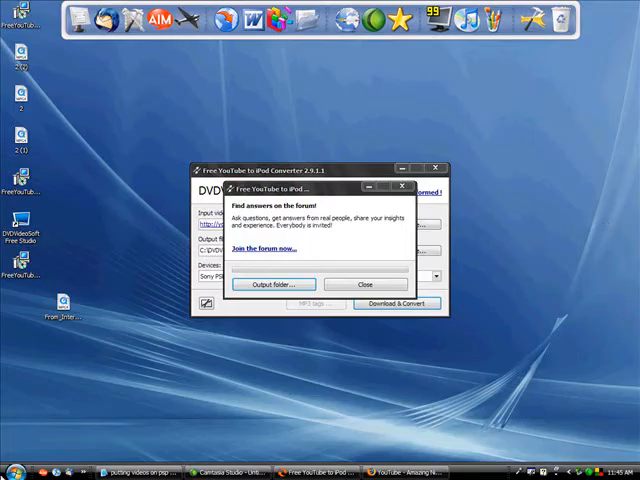
Step: Dismiss the converter's forum message and open the VIDEO folder on memory card drive F:
left_click(16, 472)
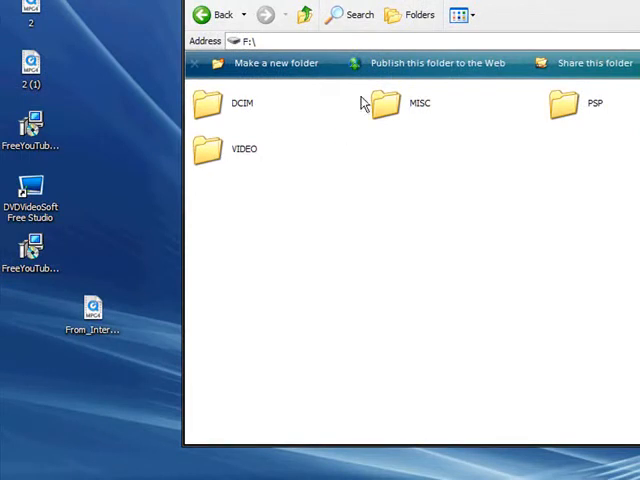
mouse_move(200, 144)
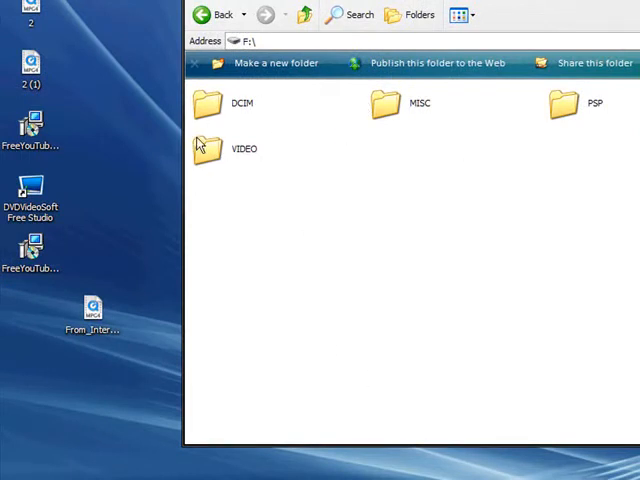
double_click(208, 152)
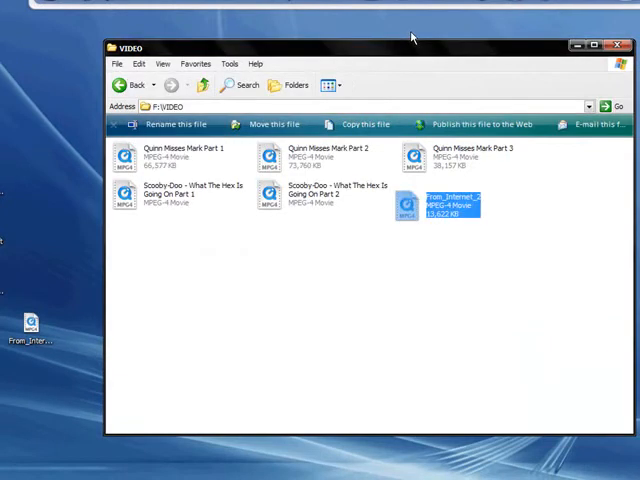
mouse_move(500, 248)
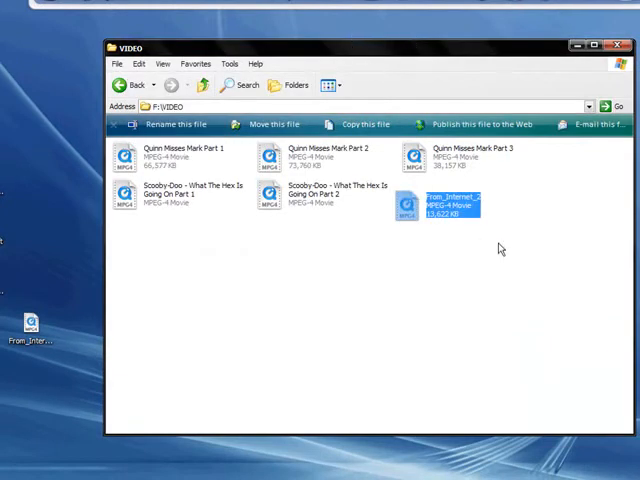